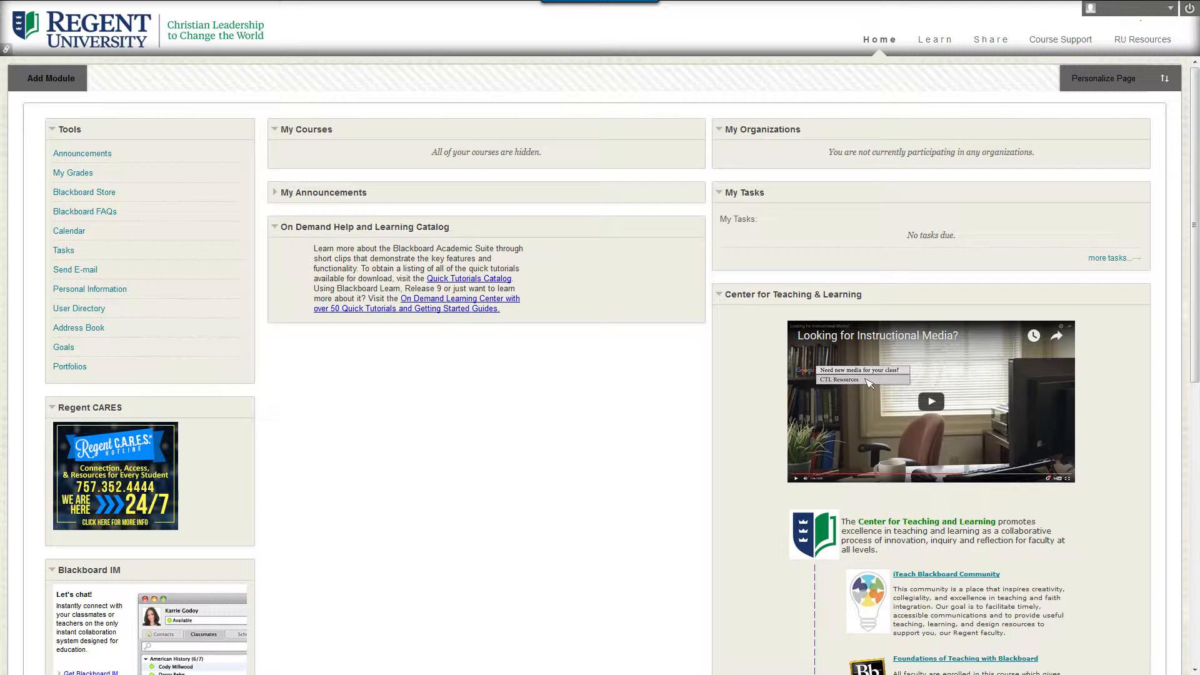
Search courses by Course ID 'UNIV.500' to list the UNIV 500 sections.
left_click(1057, 39)
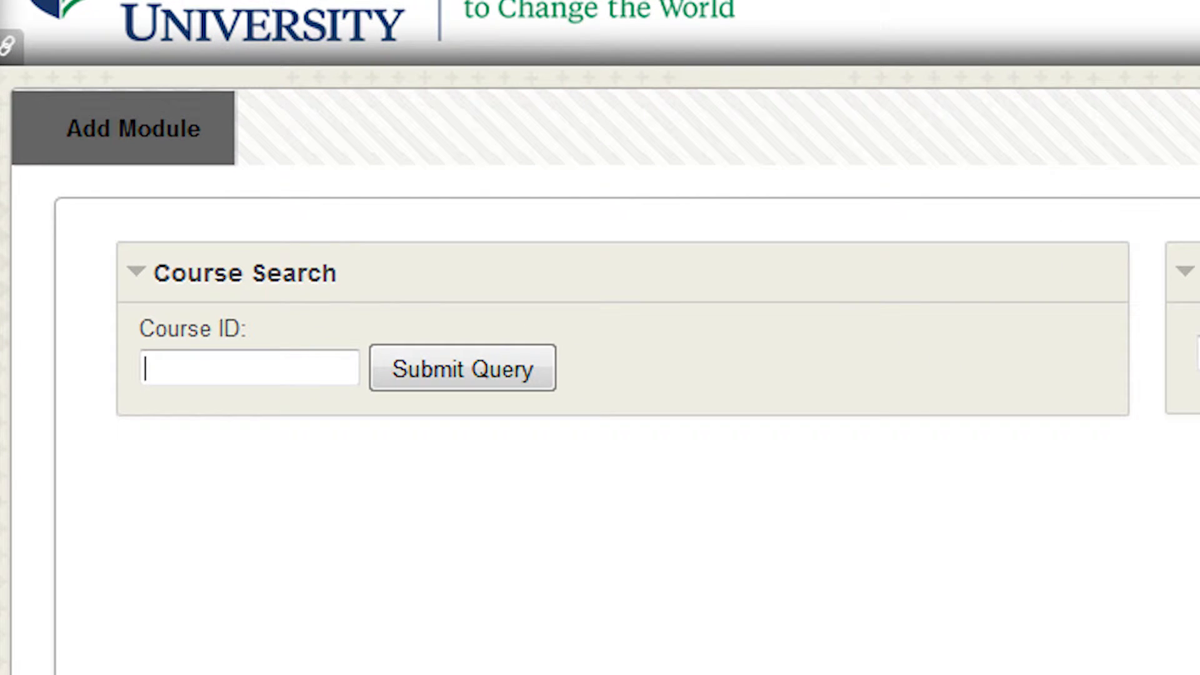
type("UNIV.500")
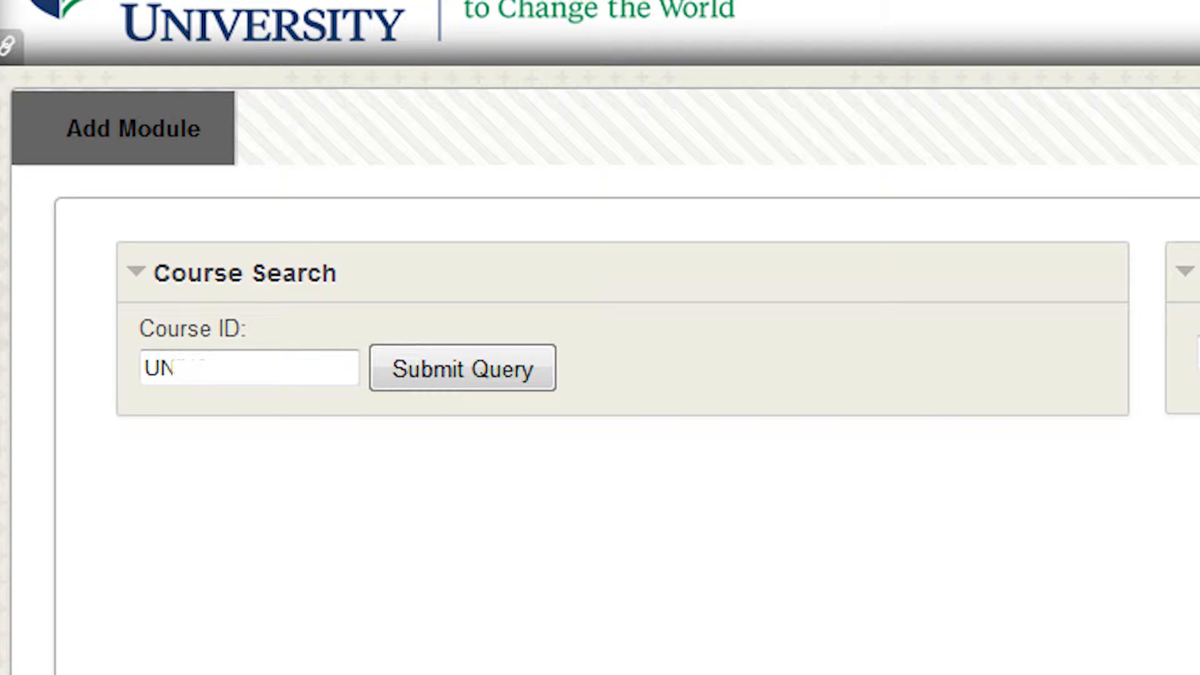
left_click(462, 367)
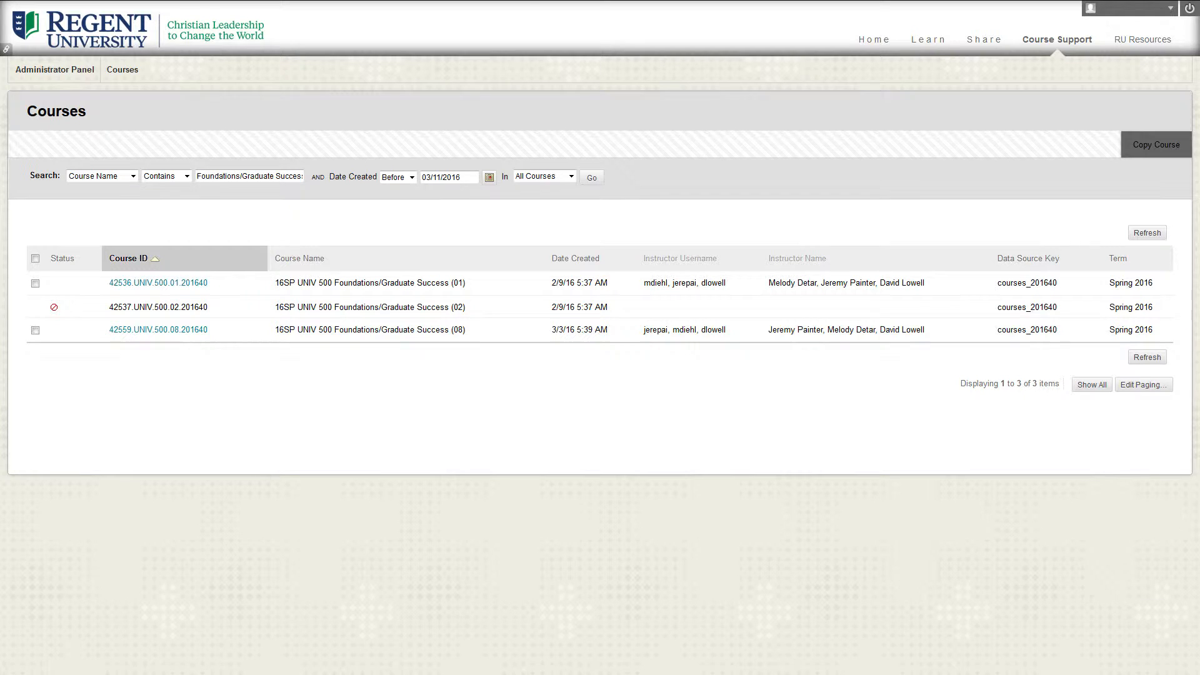
Enter the UNIV500_Regent Foundations for Success in Graduate Study course from the results.
left_click(157, 328)
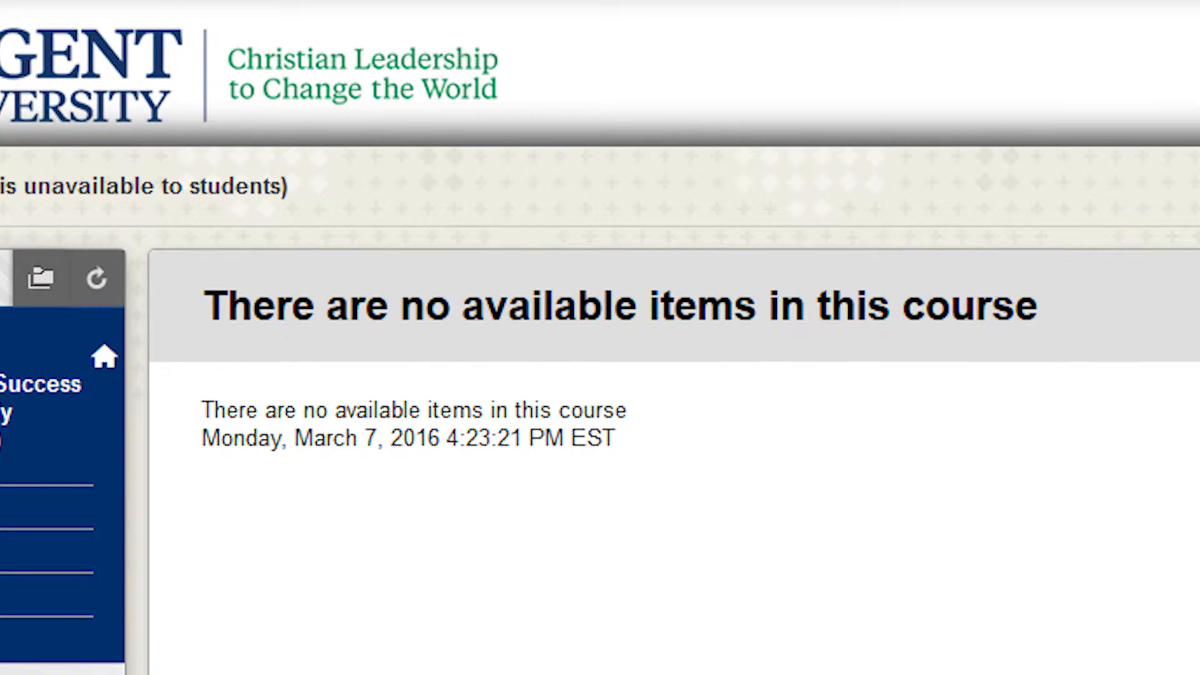
scroll("down", 3)
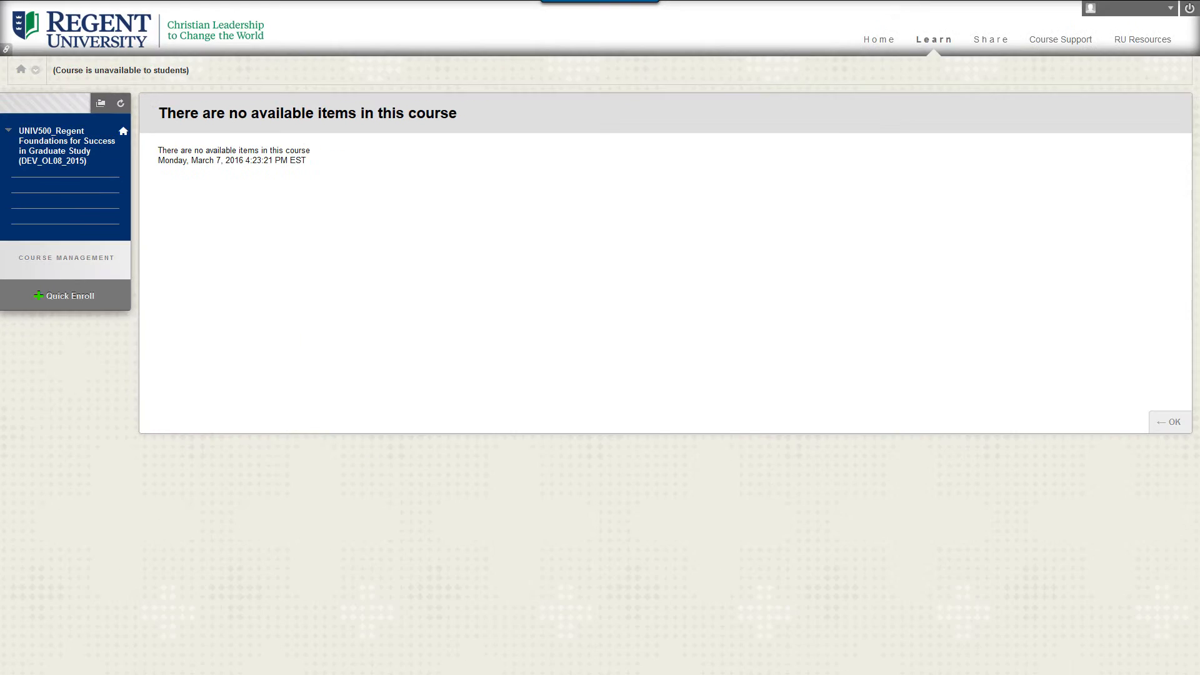
Quick Enroll as Instructor in the course, then view it under My Courses on the homepage.
left_click(69, 295)
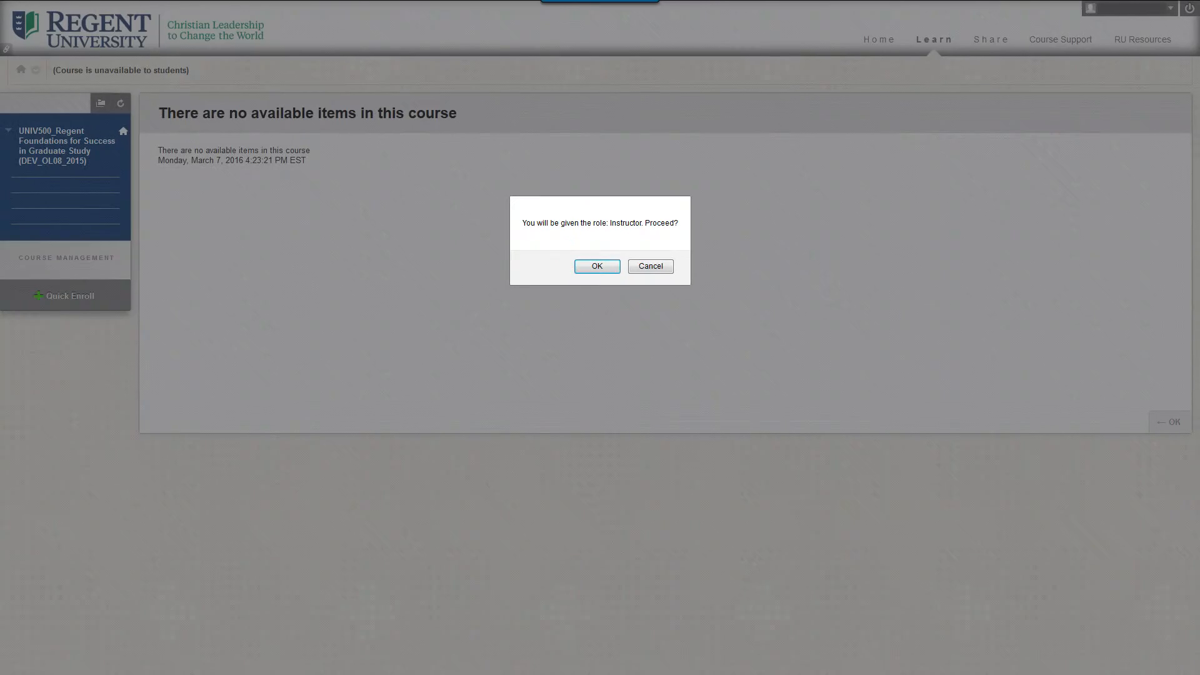
left_click(596, 265)
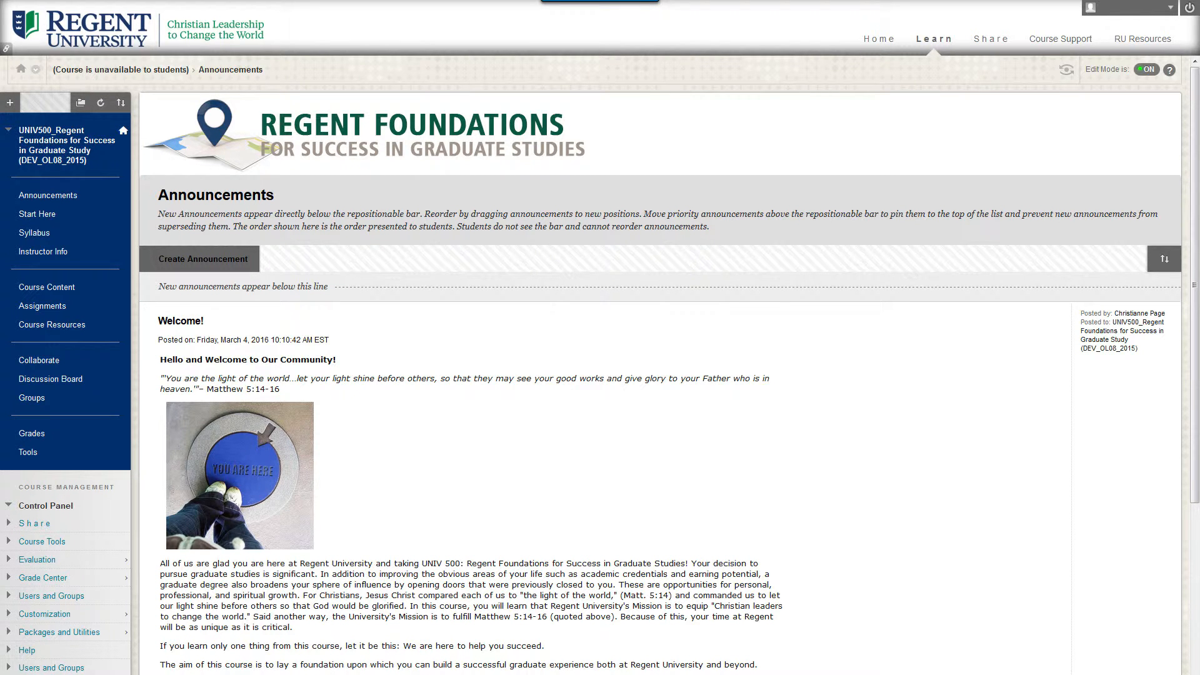
left_click(878, 39)
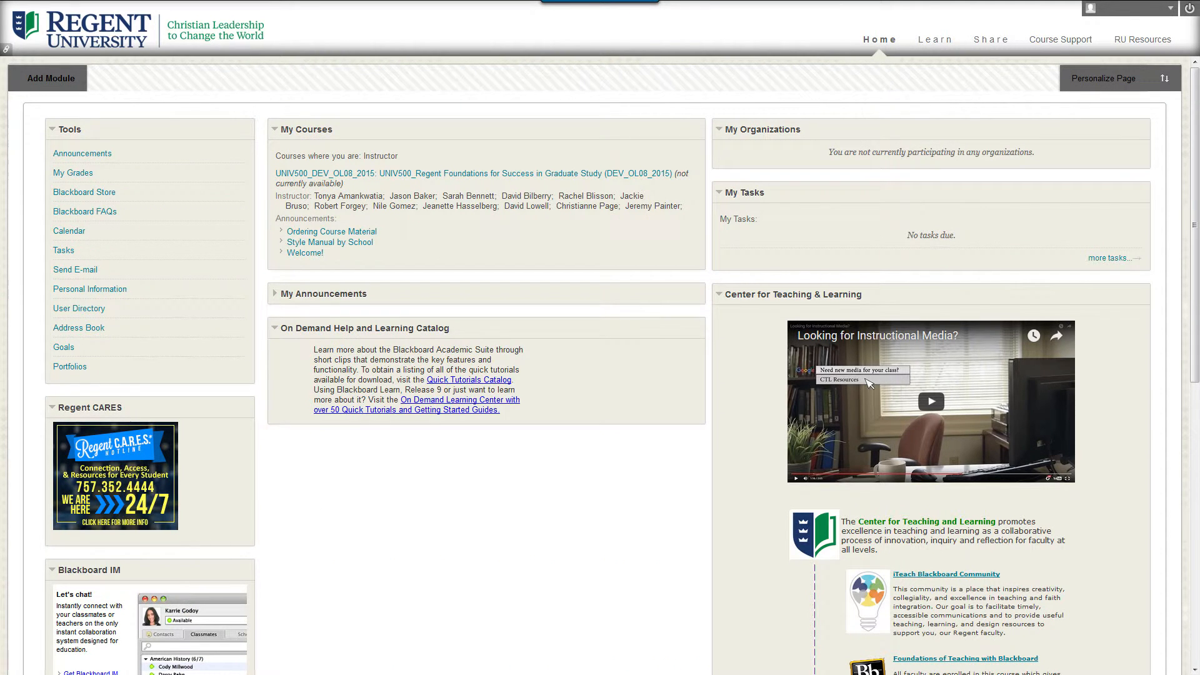